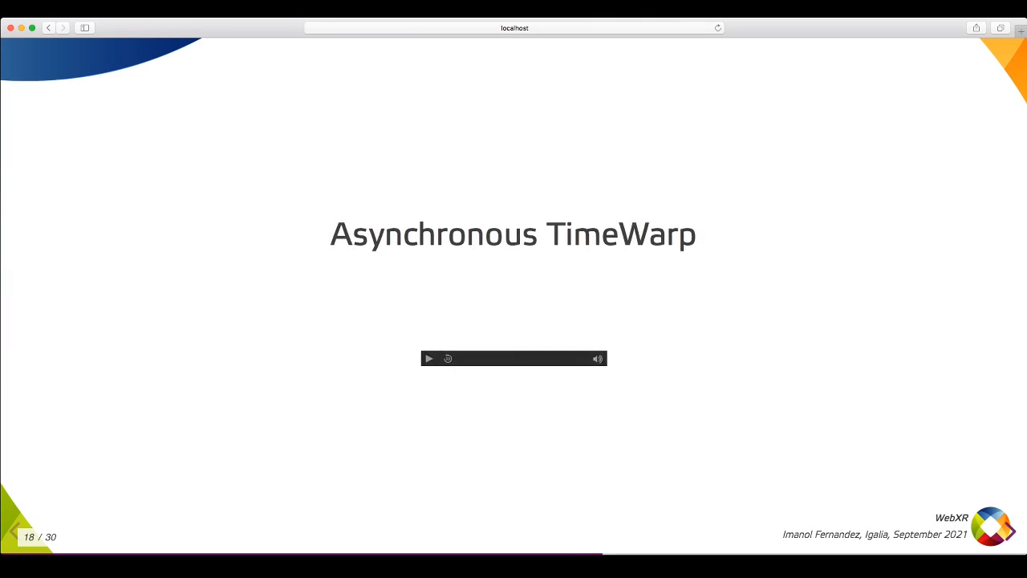
Play the Asynchronous TimeWarp demo video embedded on slide 18
click(429, 359)
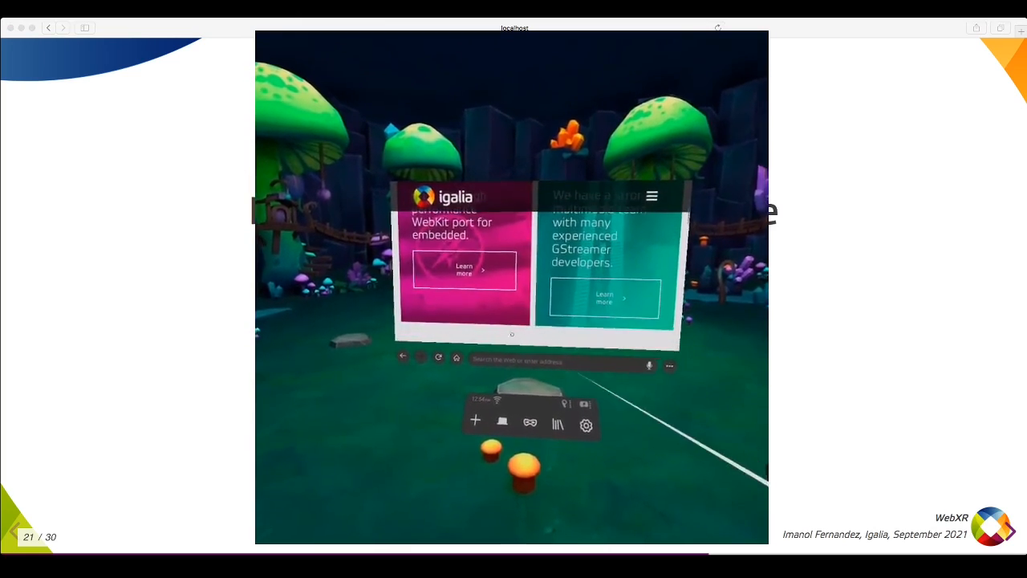
Play slide 21's VR browser video, entering 'capitalone.com' during the browsing demo
click(562, 361)
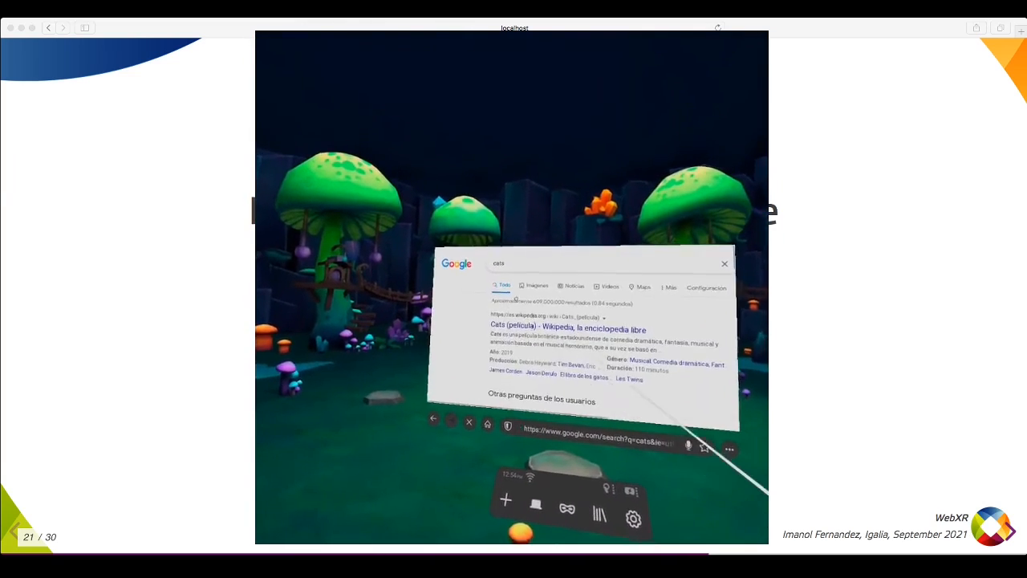
click(536, 285)
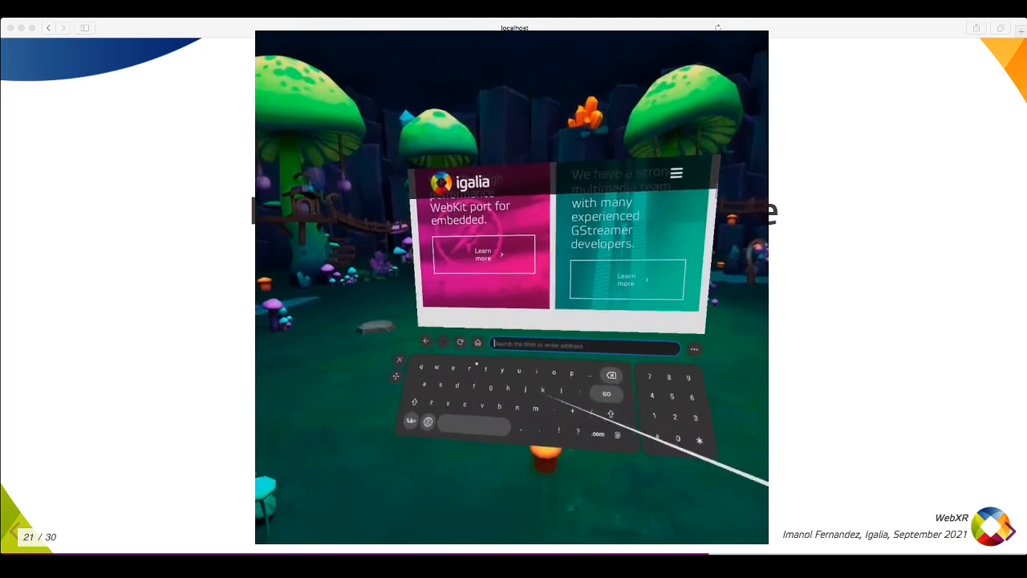
text(capitalone.com)
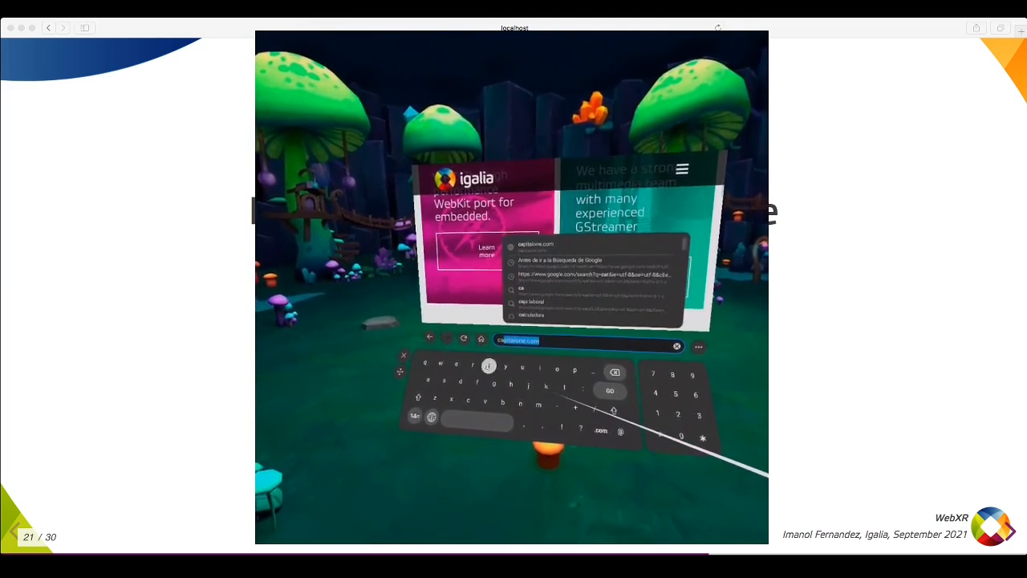
click(610, 392)
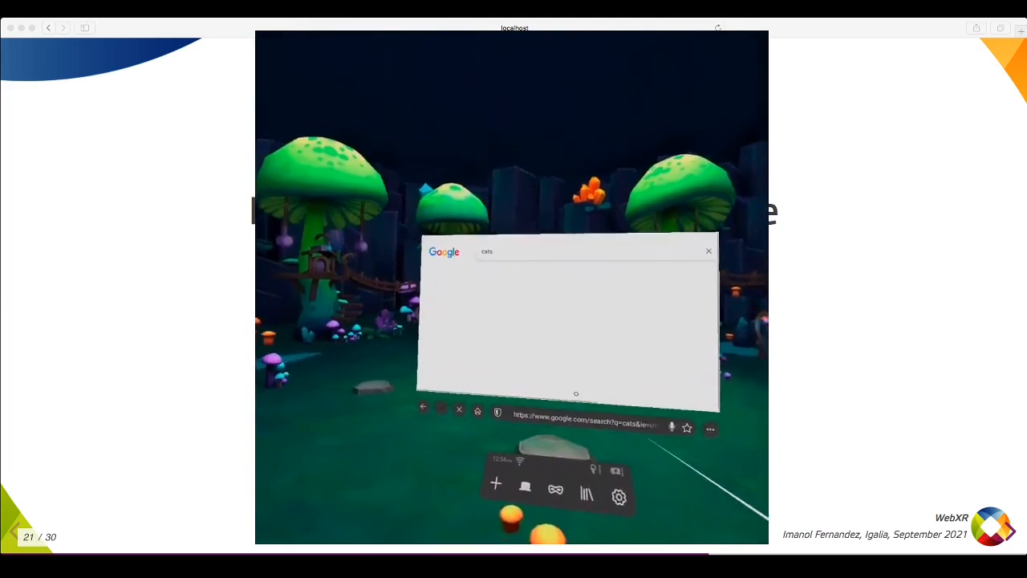